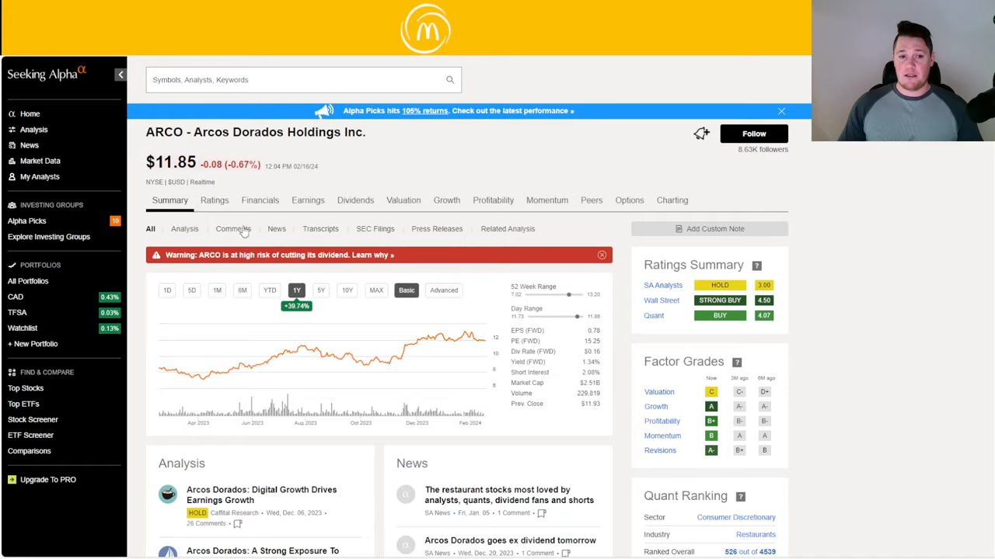
# Scroll through ARCO's dividend summary toward the Q4 2023 results press release
pyautogui.scroll(-3)
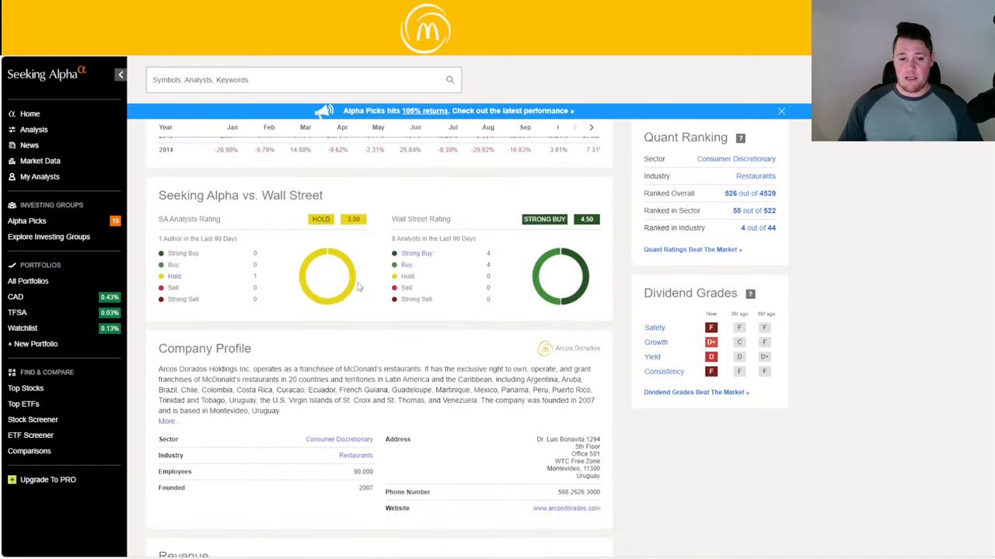
pyautogui.scroll(-3)
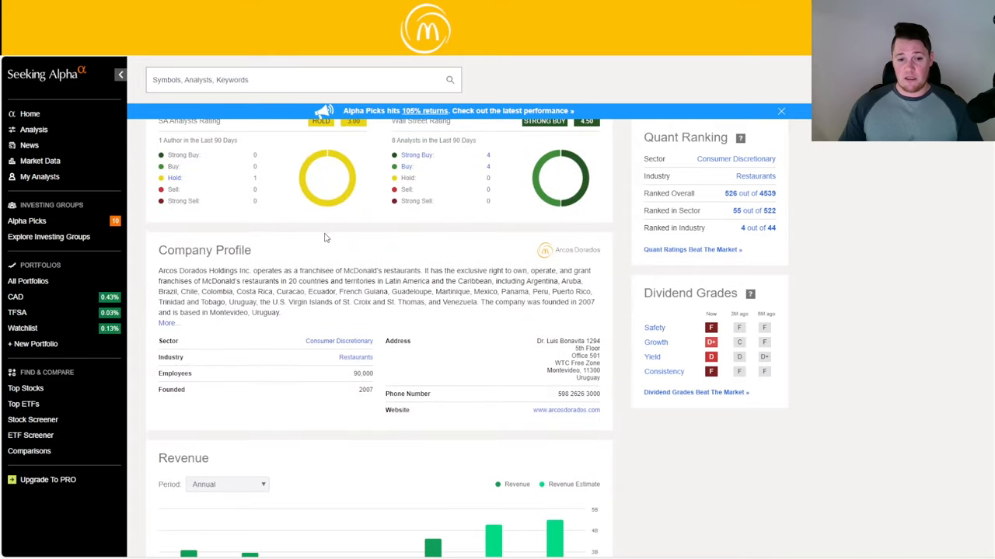
pyautogui.moveTo(329, 251)
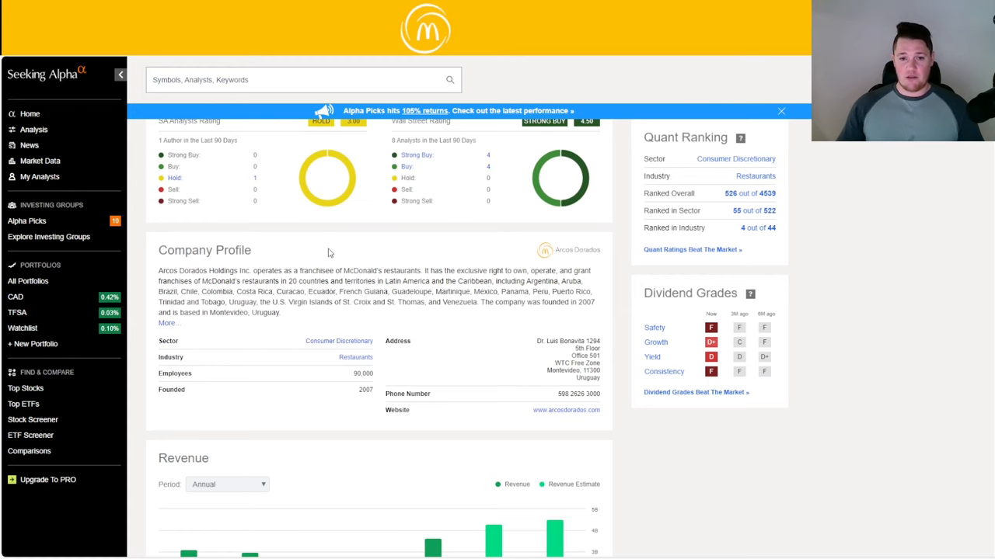
pyautogui.scroll(3)
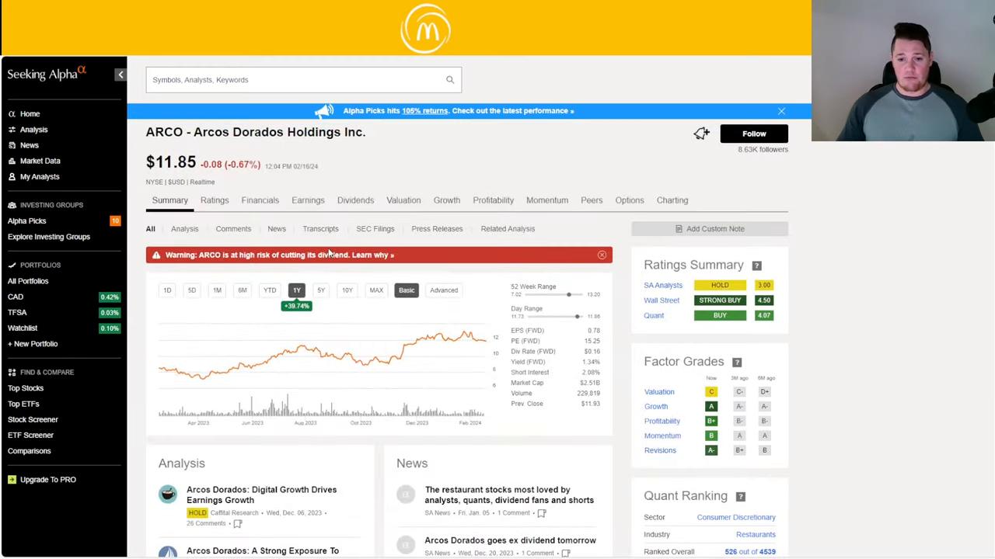
pyautogui.moveTo(602, 378)
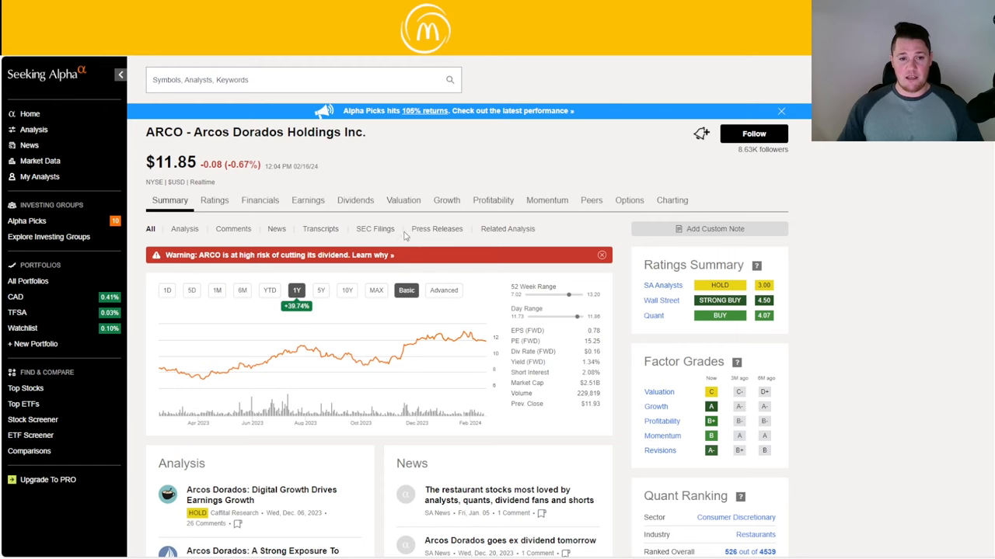
pyautogui.scroll(-3)
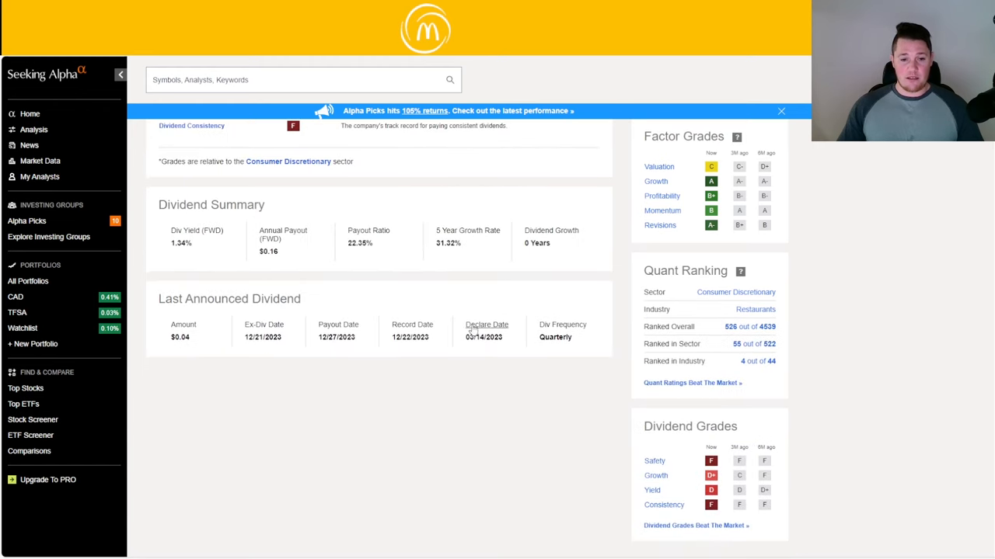
pyautogui.moveTo(345, 267)
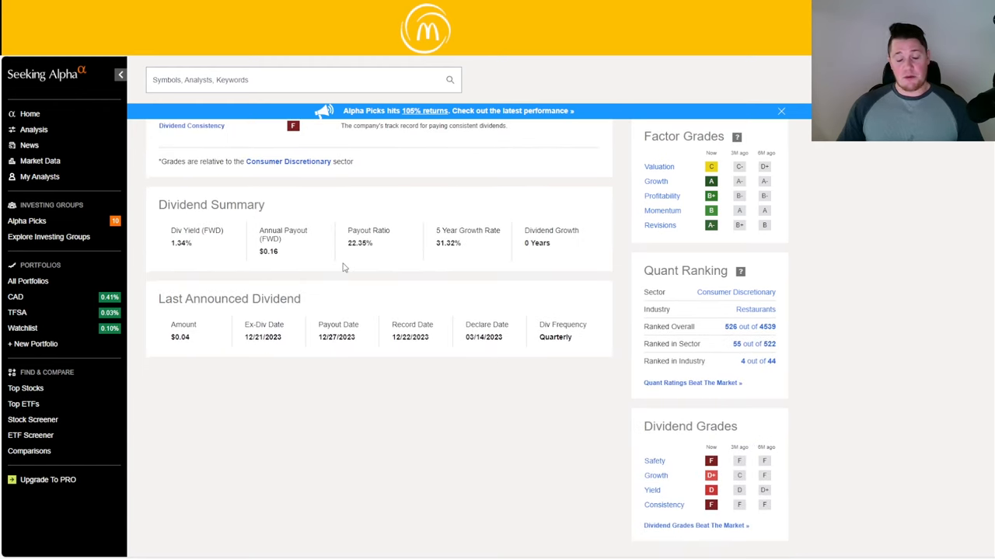
pyautogui.moveTo(350, 268)
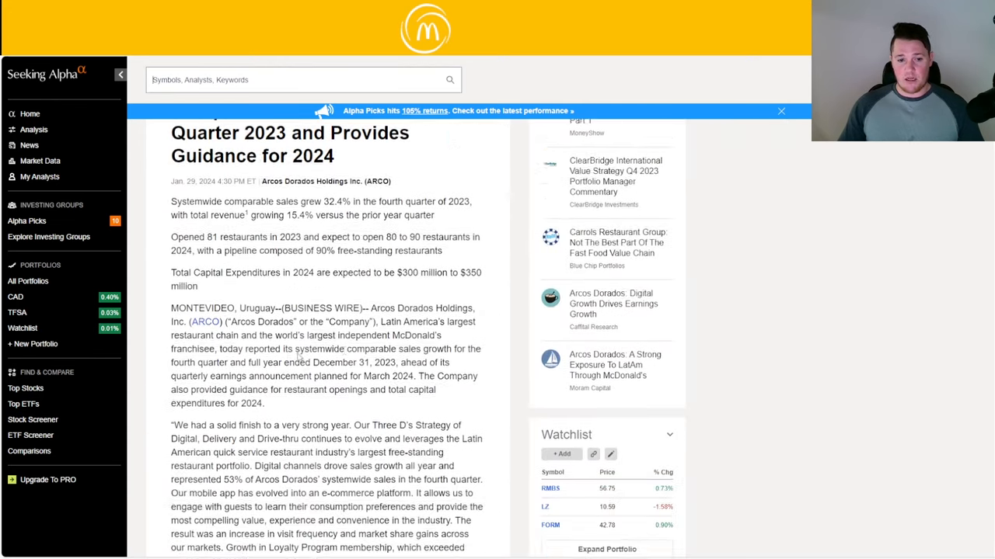
pyautogui.scroll(-3)
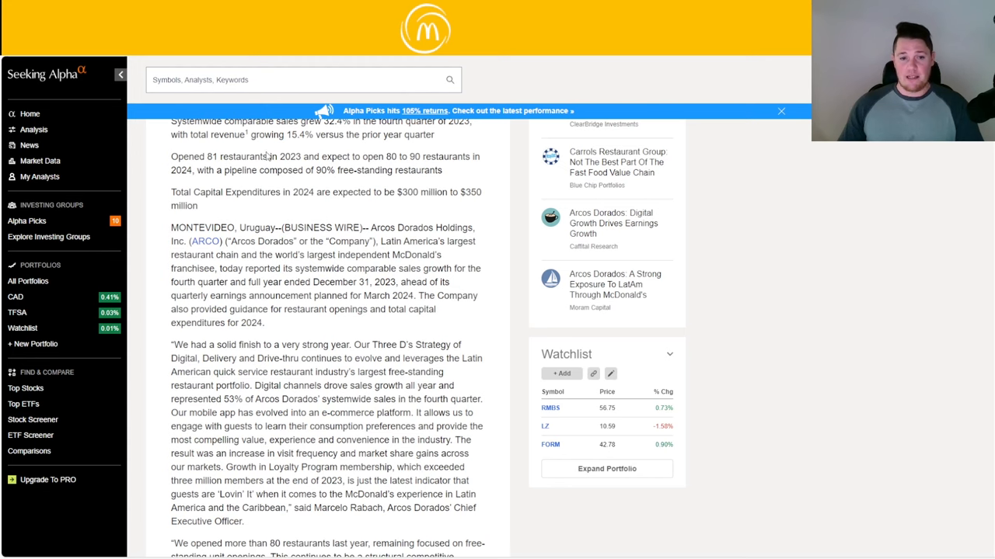
pyautogui.moveTo(355, 226)
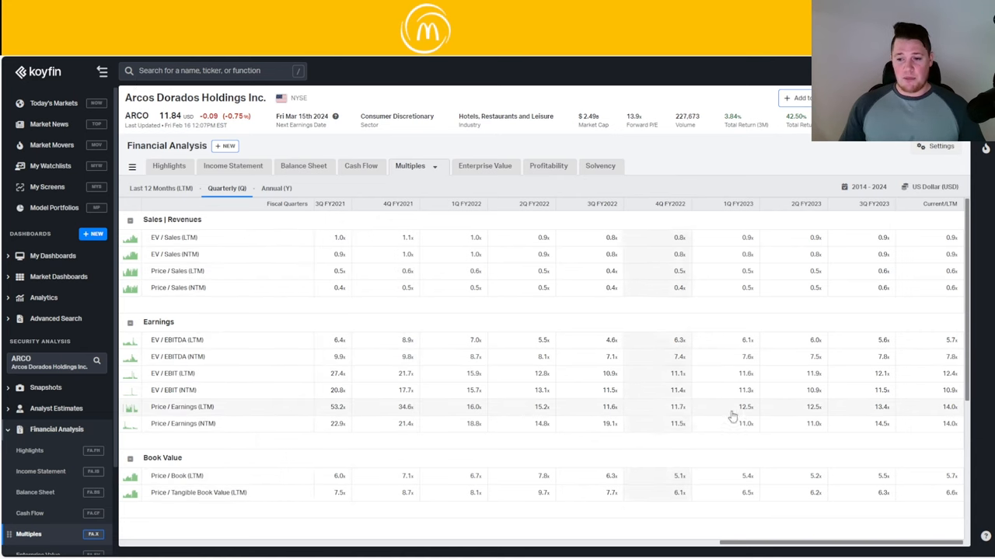
pyautogui.moveTo(925, 417)
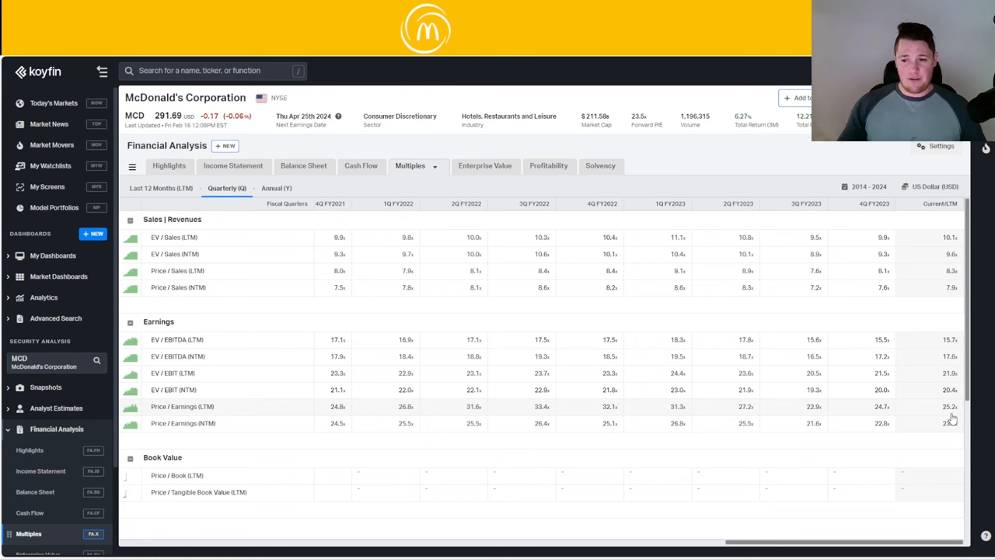
pyautogui.moveTo(193, 170)
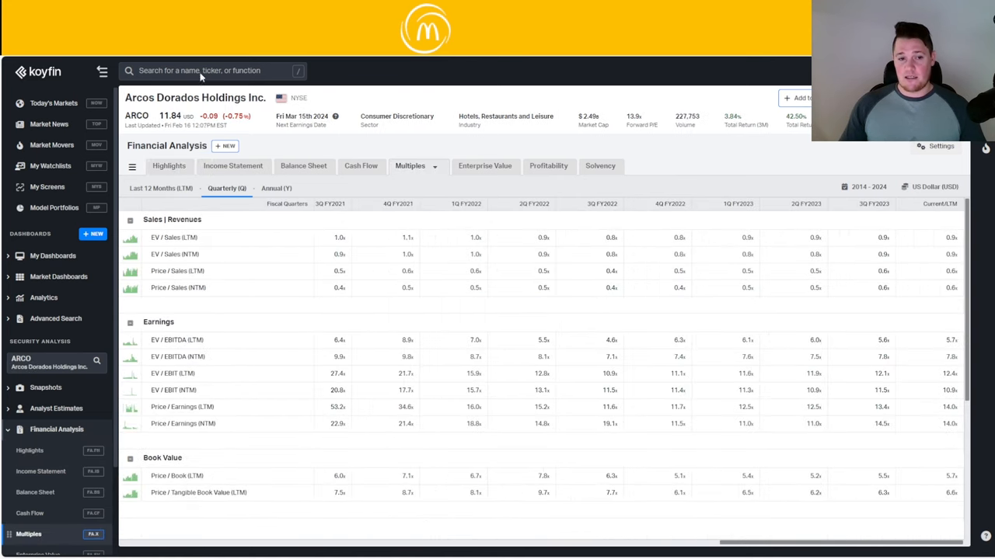
# Show the Highlights view with key financials and capital structure for Arcos Dorados
pyautogui.click(168, 165)
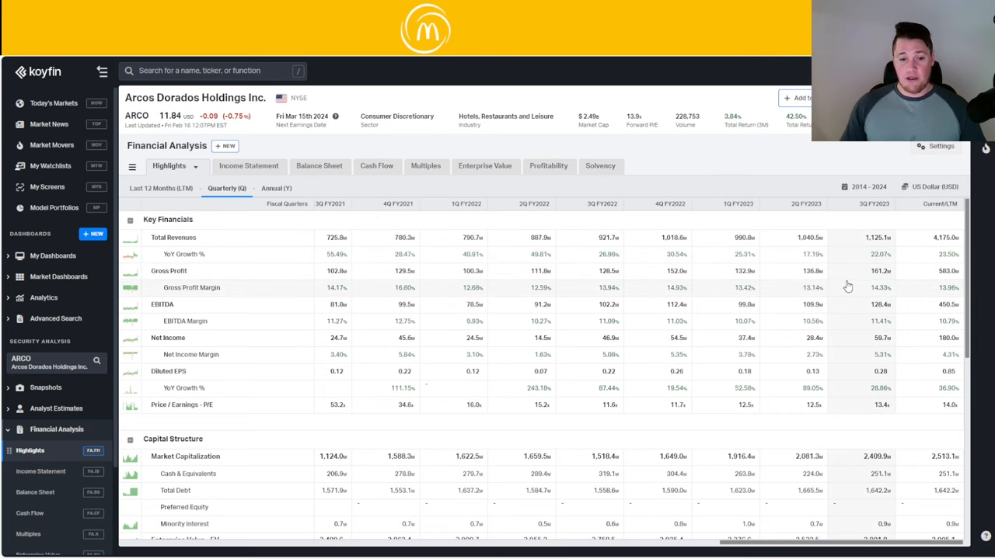
pyautogui.moveTo(895, 280)
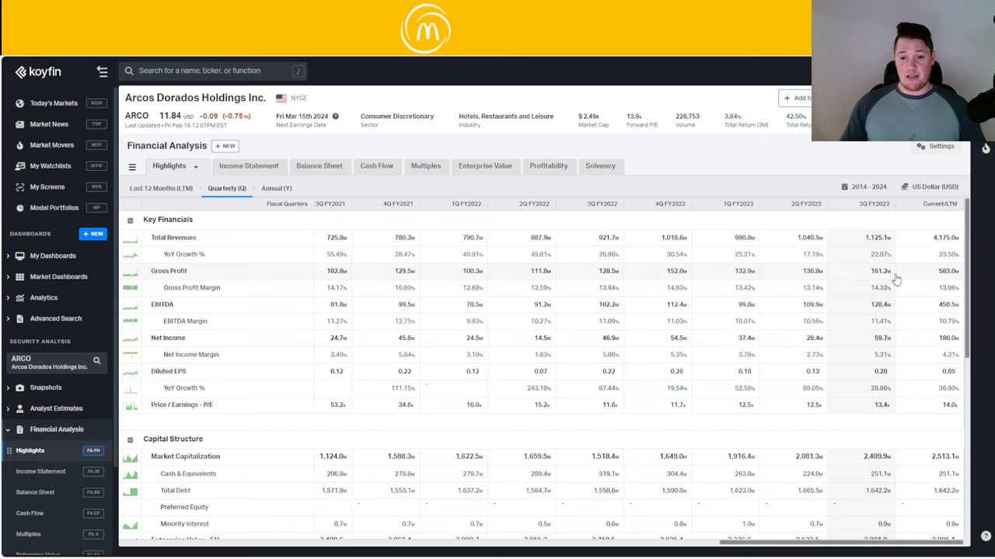
pyautogui.moveTo(905, 262)
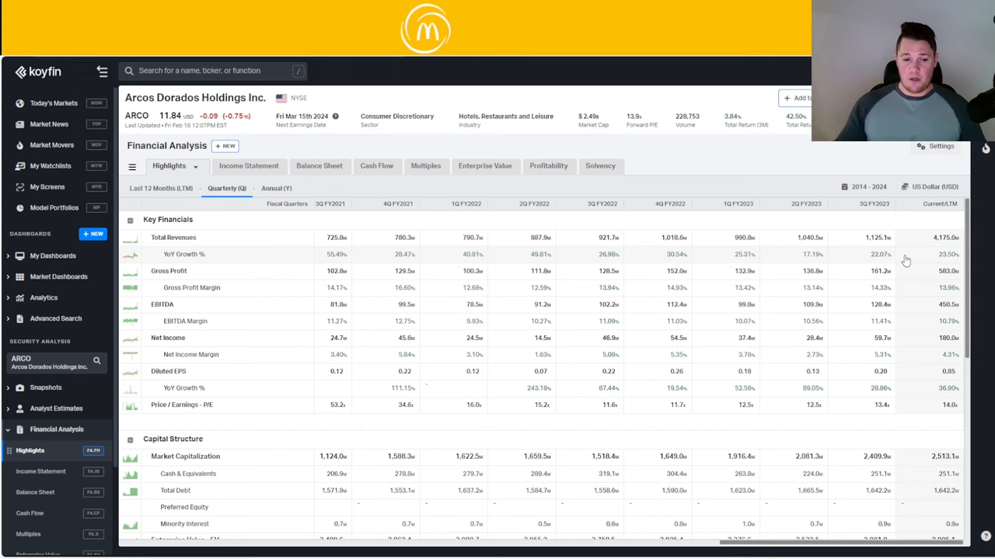
pyautogui.moveTo(904, 474)
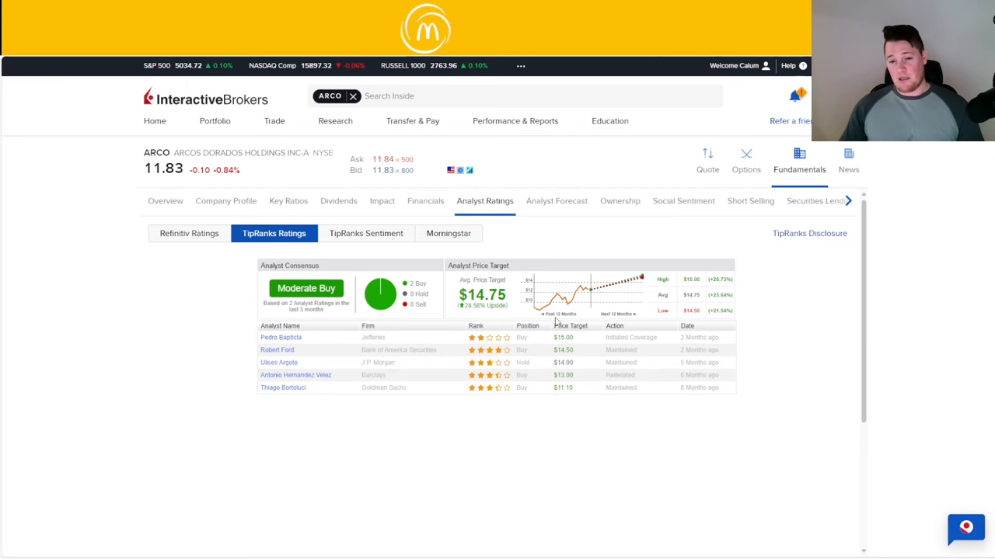
pyautogui.moveTo(538, 410)
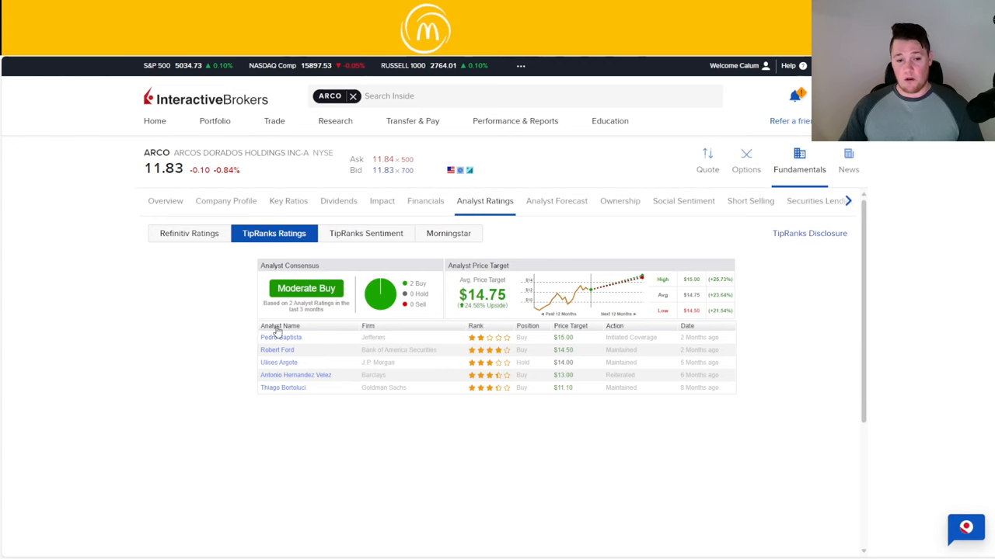
# Review ARCO's TipRanks ratings, then move to the ownership breakdown under Fundamentals
pyautogui.click(282, 337)
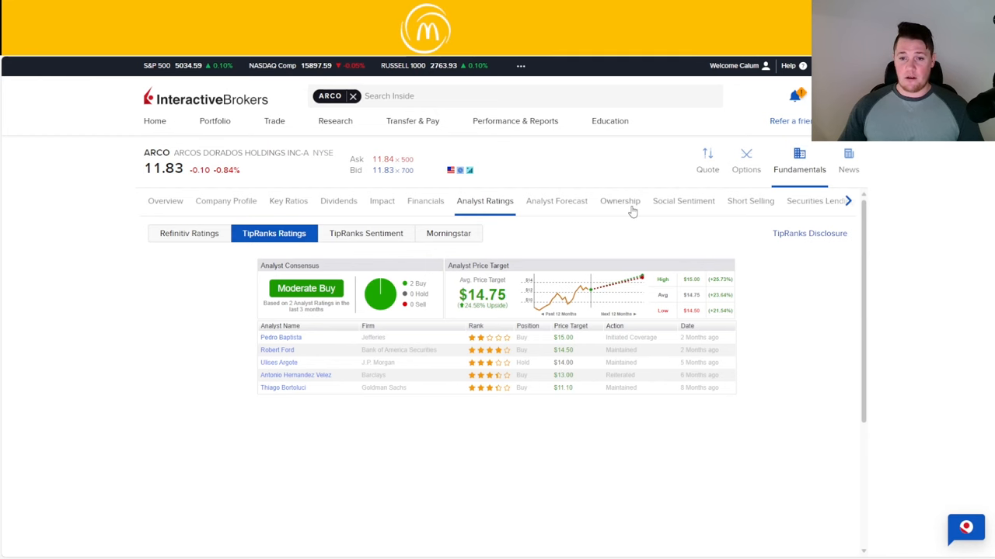
pyautogui.click(618, 200)
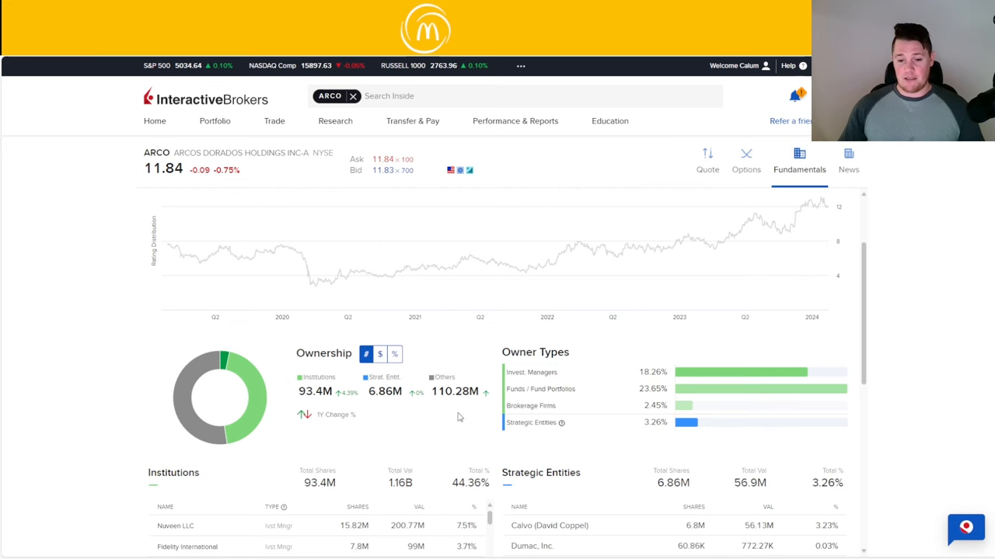
# Scroll through ARCO's institutional and strategic holders tables and ownership history chart
pyautogui.scroll(-3)
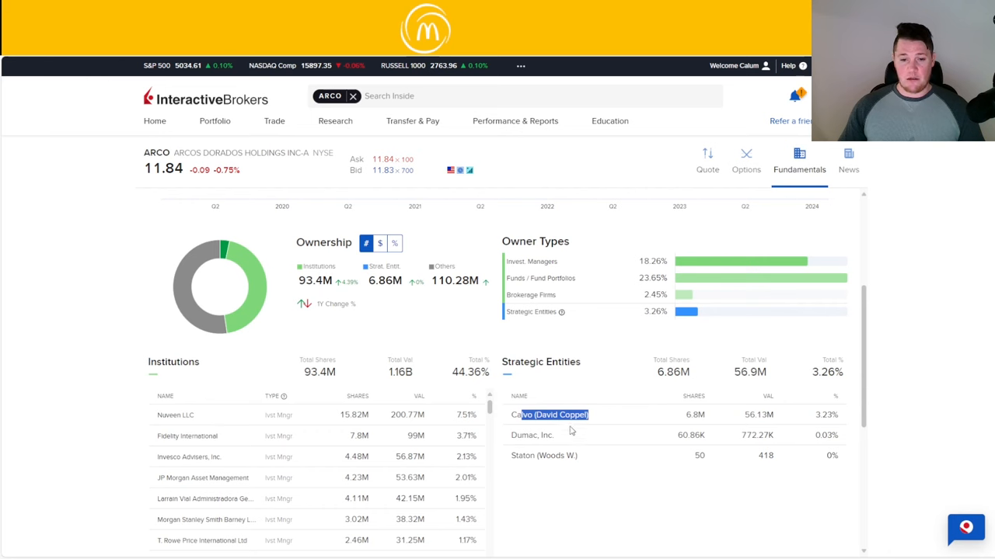
pyautogui.moveTo(438, 308)
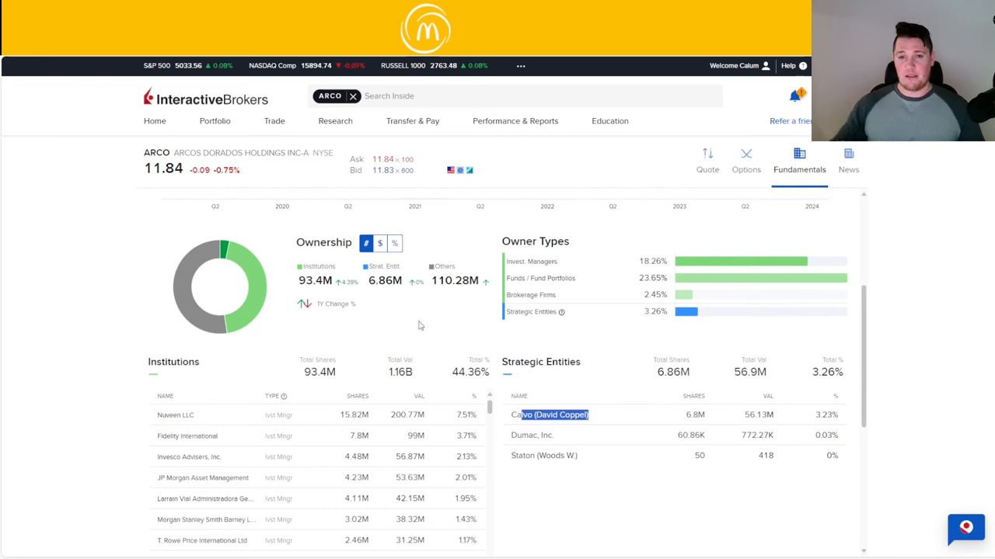
pyautogui.moveTo(435, 283)
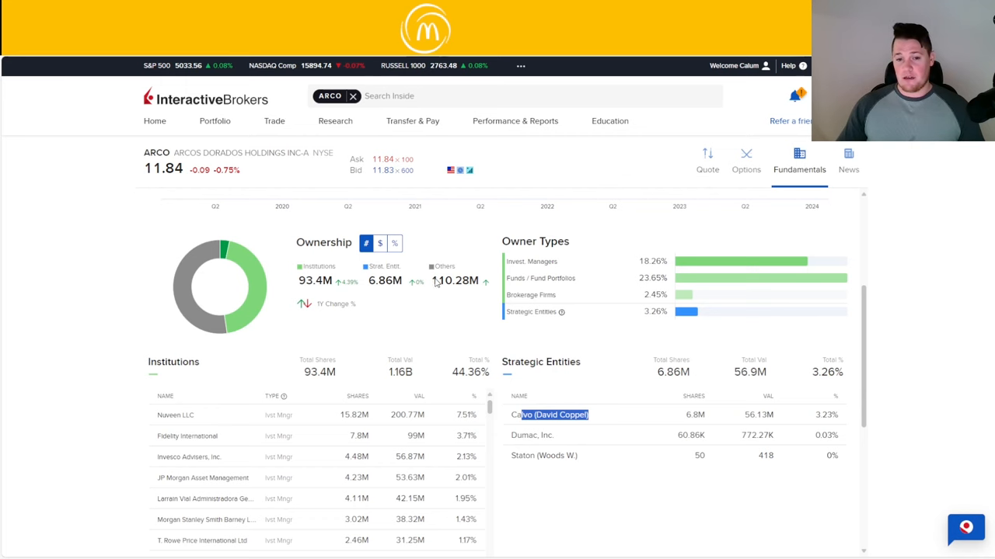
pyautogui.moveTo(446, 302)
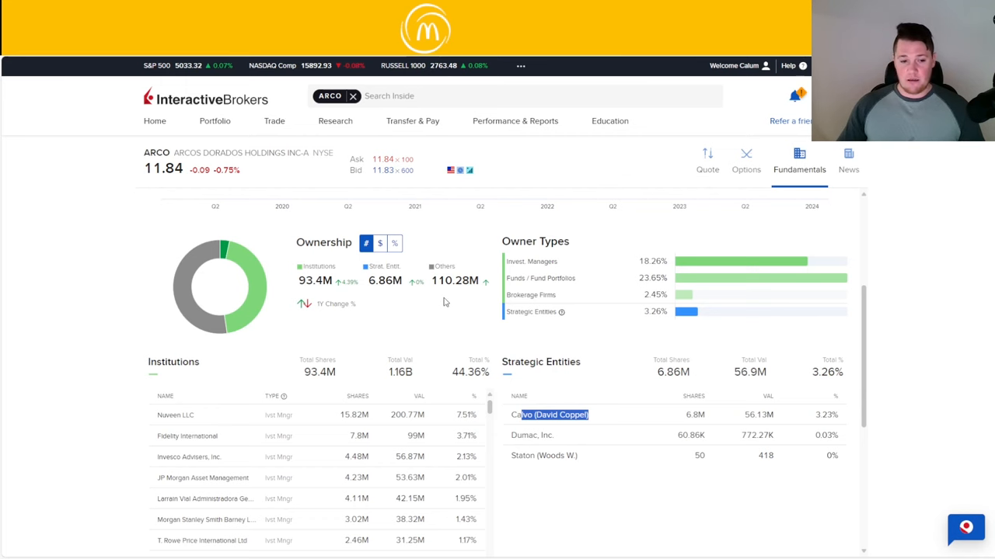
pyautogui.scroll(-3)
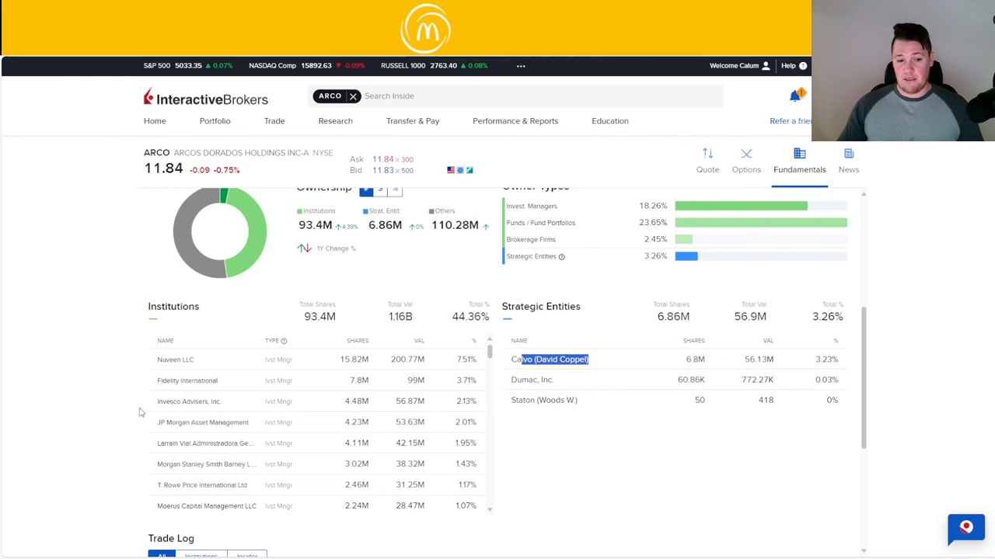
pyautogui.moveTo(334, 458)
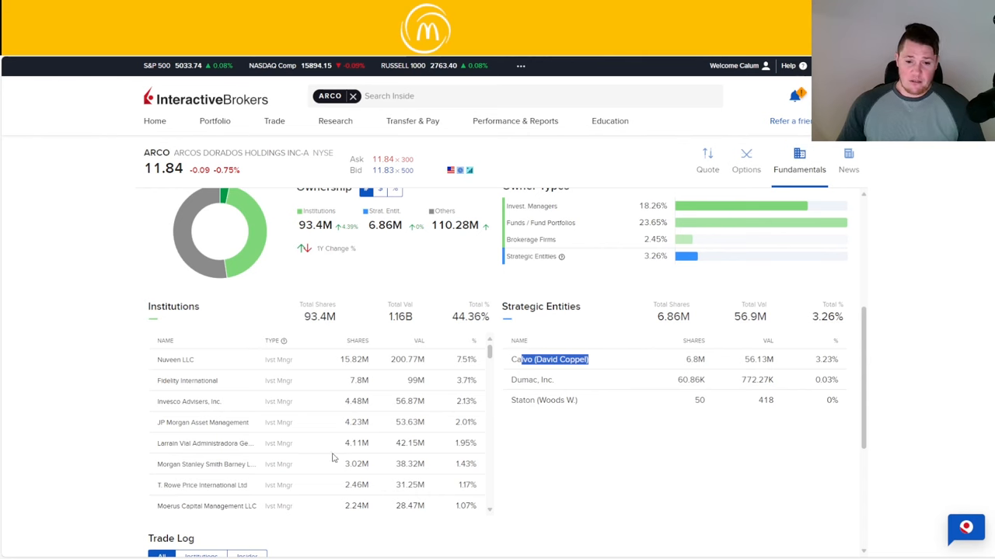
pyautogui.moveTo(843, 494)
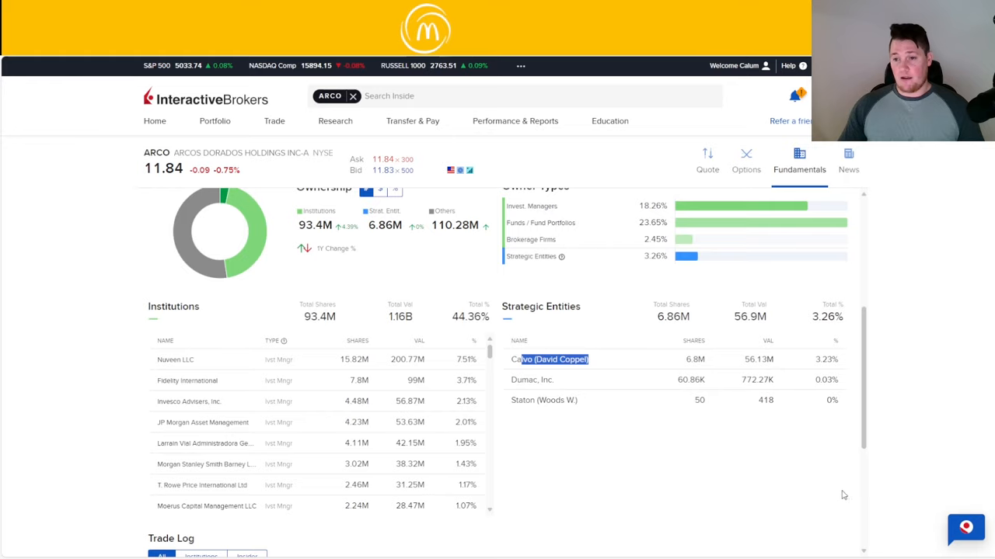
pyautogui.scroll(3)
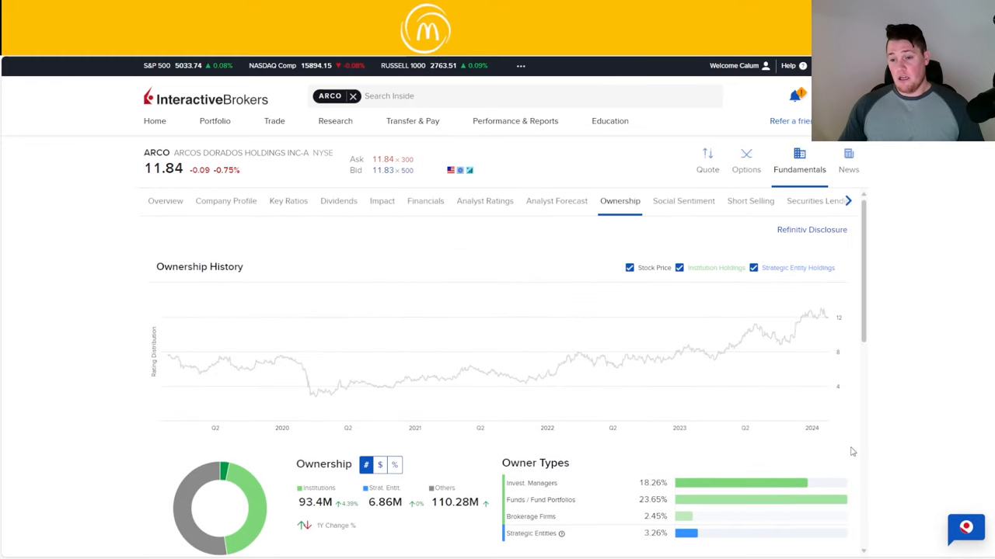
pyautogui.moveTo(840, 469)
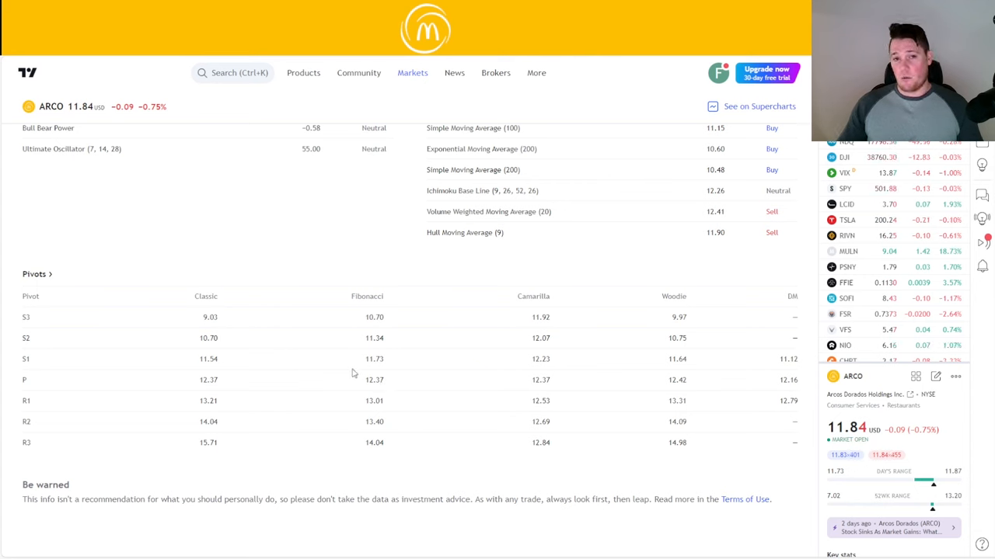
pyautogui.moveTo(805, 473)
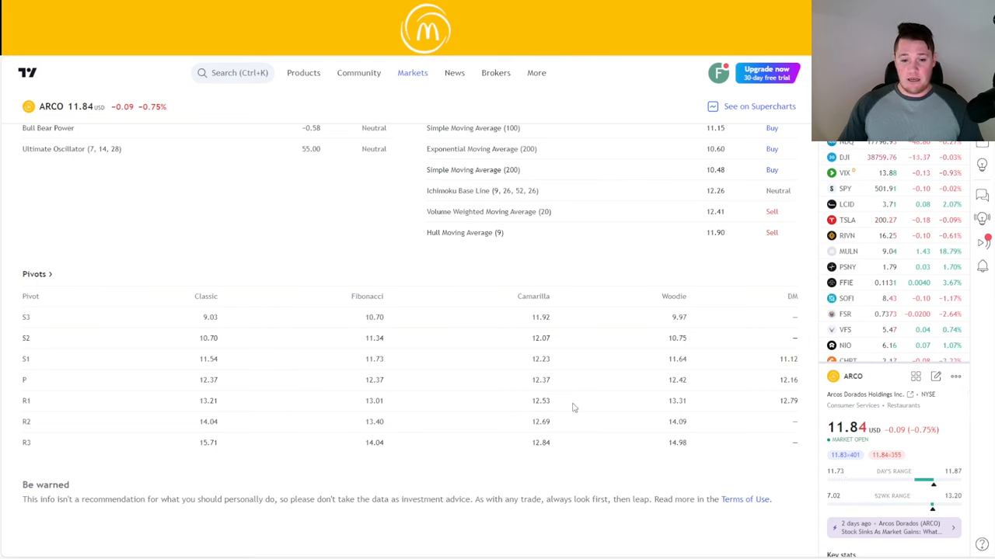
pyautogui.moveTo(397, 386)
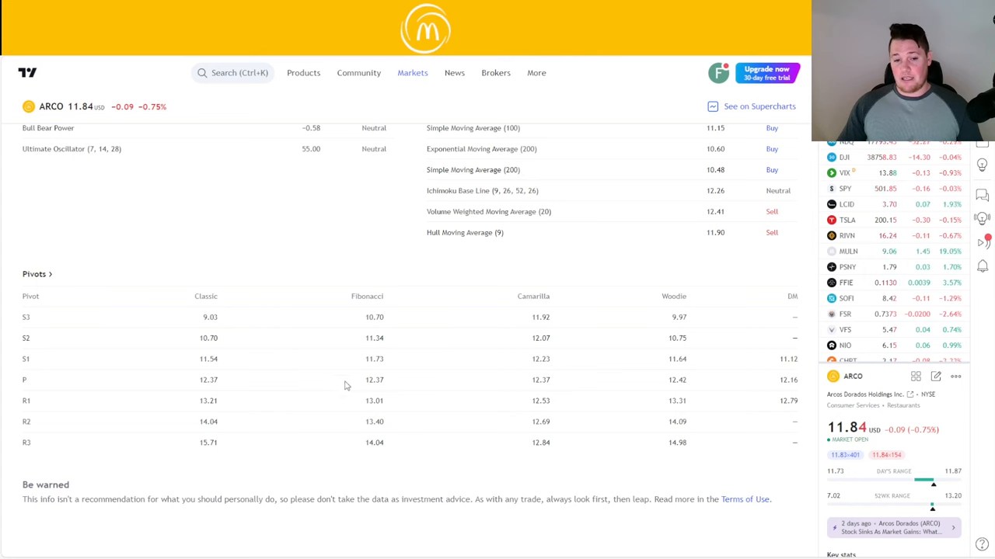
pyautogui.moveTo(416, 396)
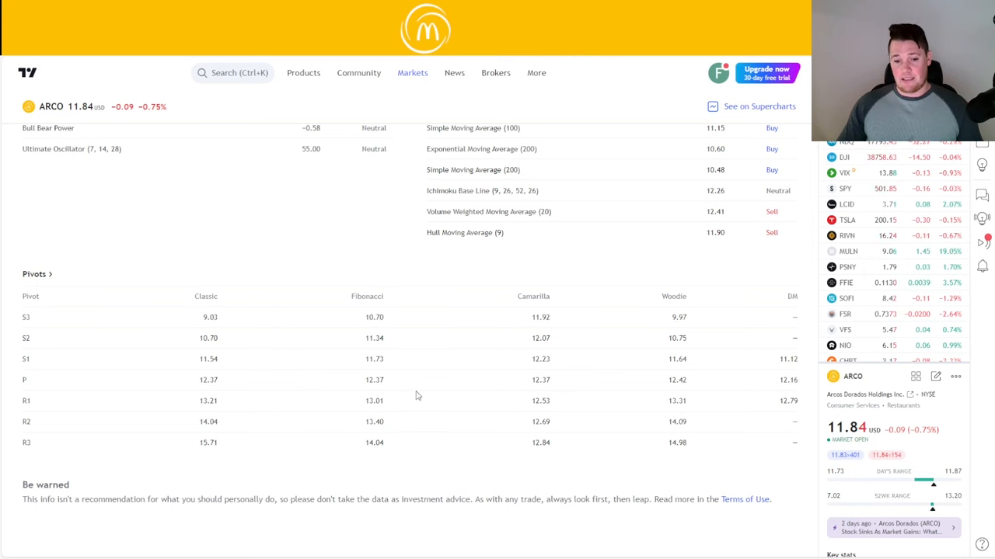